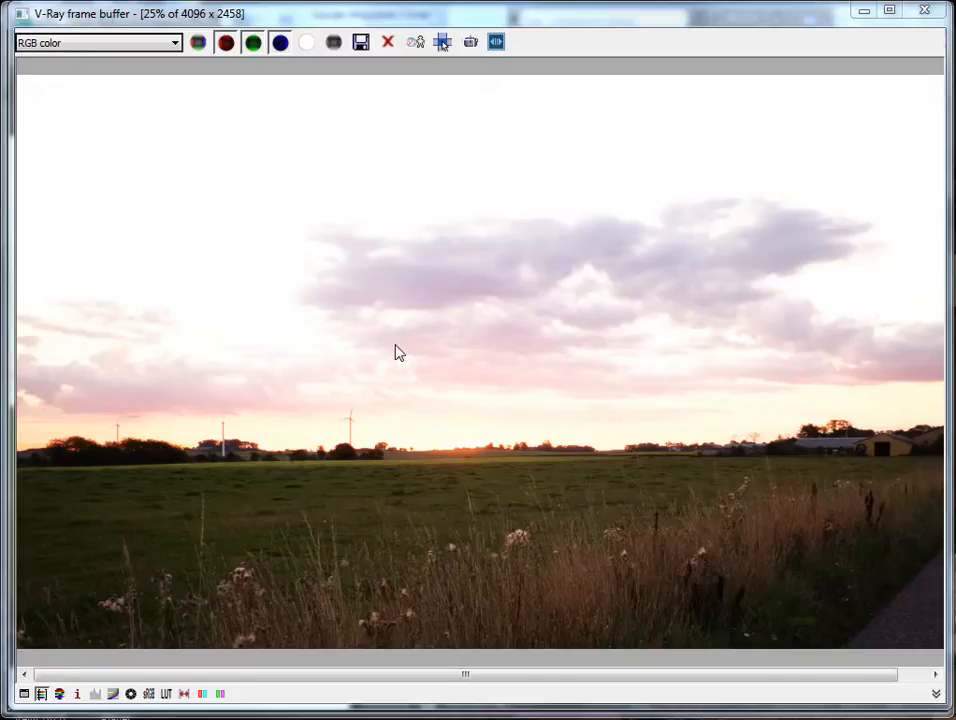
{"action": "mouse_move", "coordinate": [130, 148]}
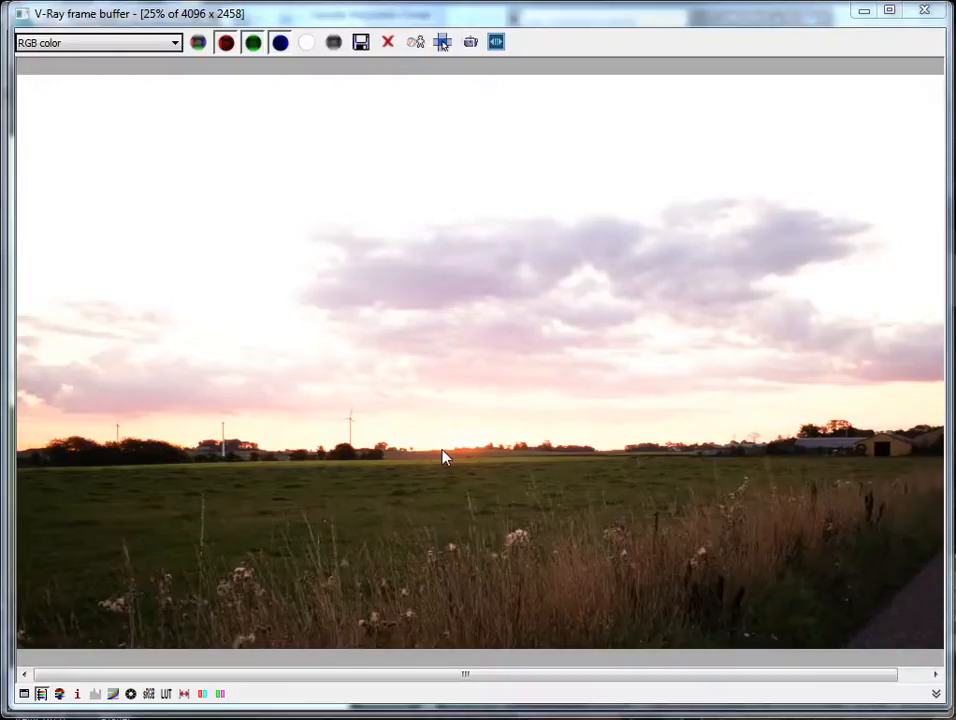
{"action": "mouse_move", "coordinate": [248, 134]}
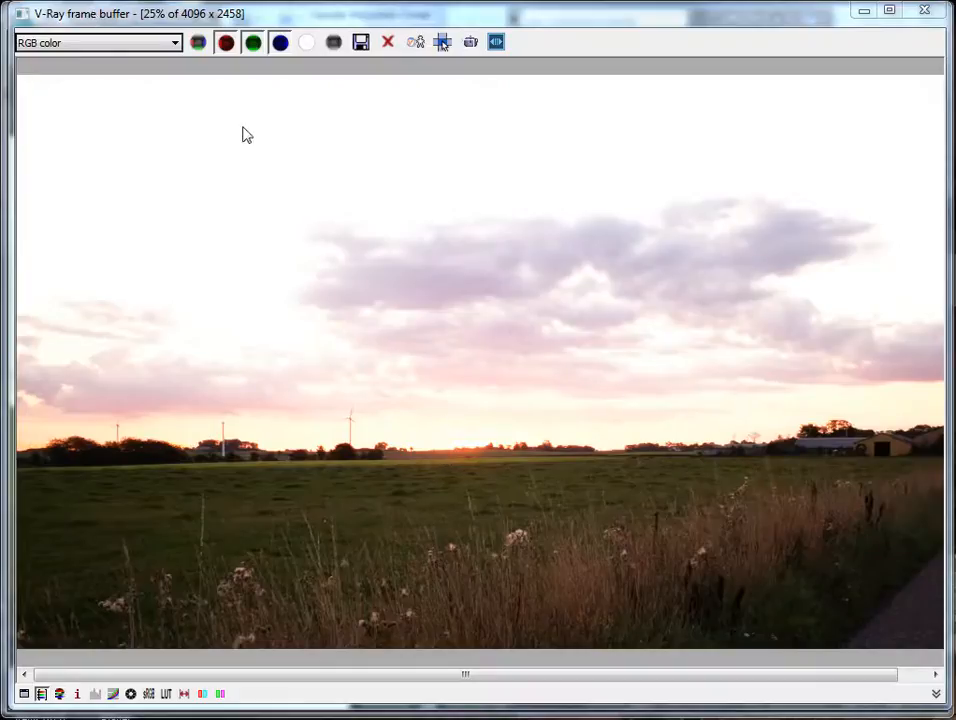
Show the pixel information readout for the bright sky, reading 1.000 in every channel.
{"action": "left_click", "coordinate": [76, 692]}
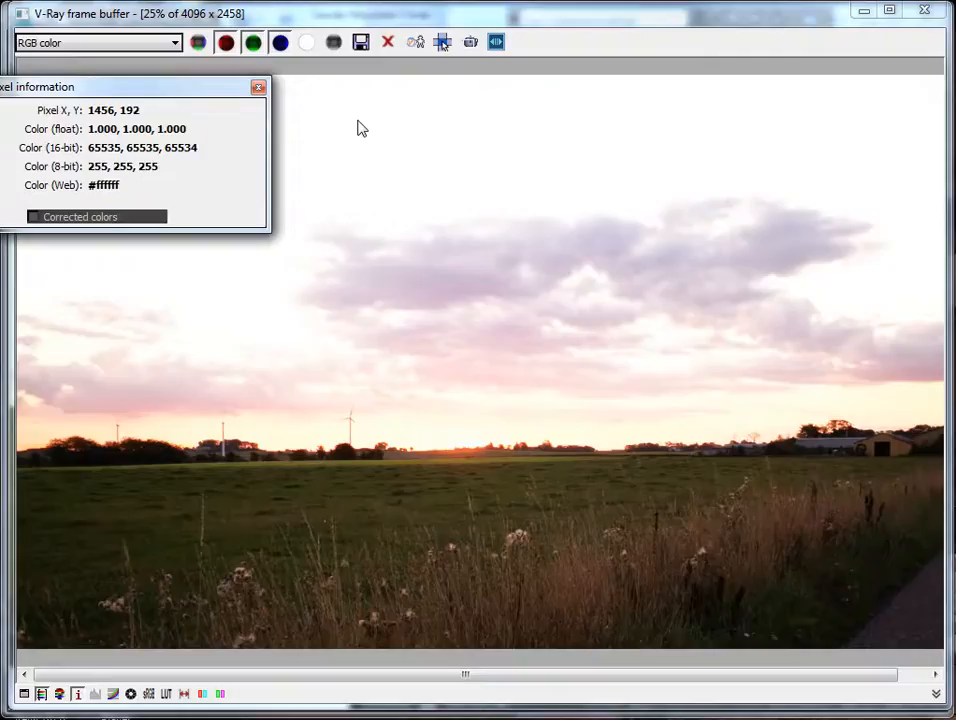
{"action": "mouse_move", "coordinate": [358, 130]}
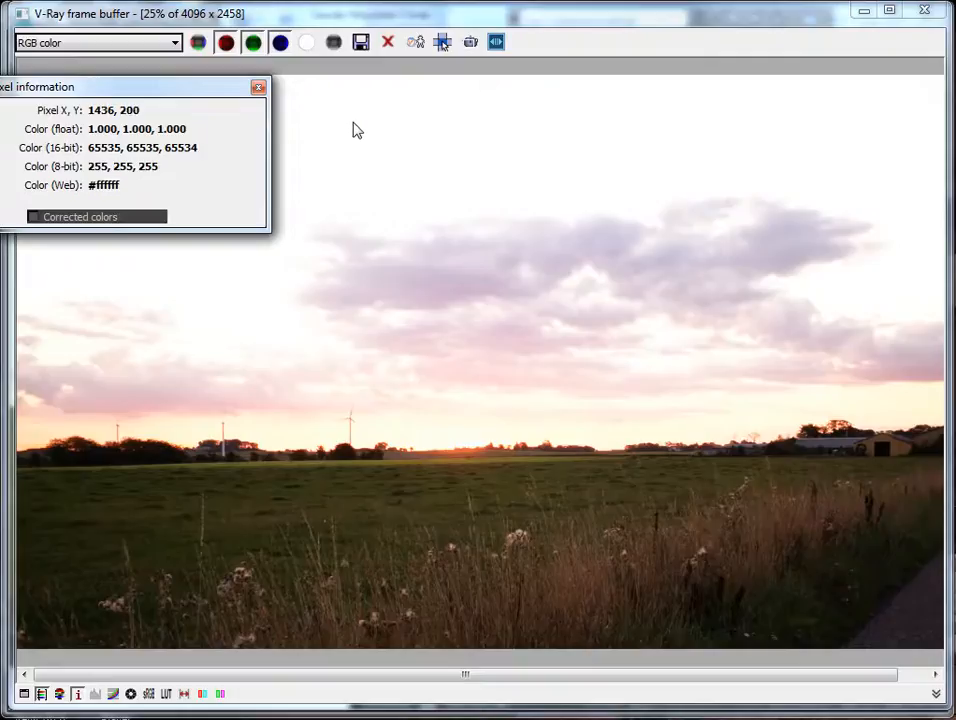
{"action": "mouse_move", "coordinate": [384, 136]}
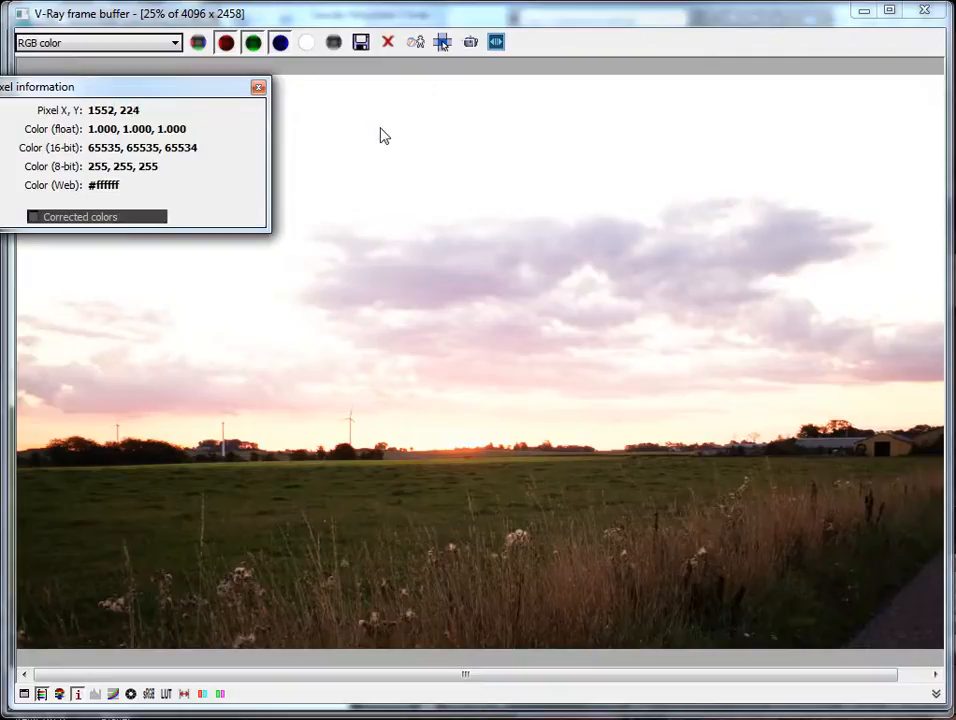
{"action": "mouse_move", "coordinate": [416, 134]}
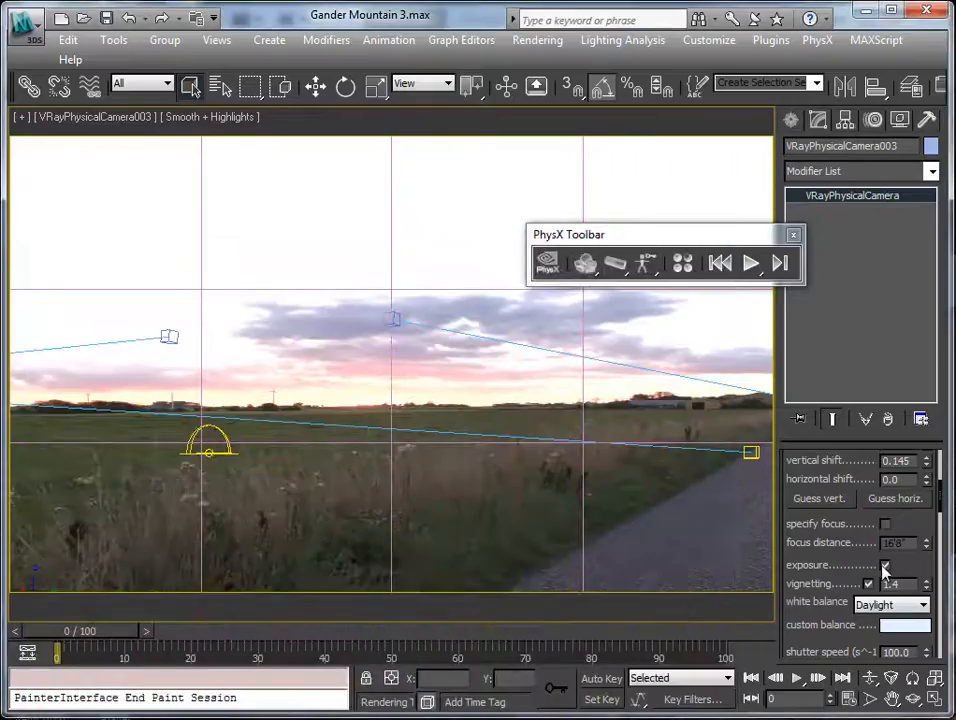
Return to the VRayPhysicalCamera003 view and bring up the Rendering menu commands.
{"action": "scroll", "scroll_direction": "down", "scroll_amount": 3}
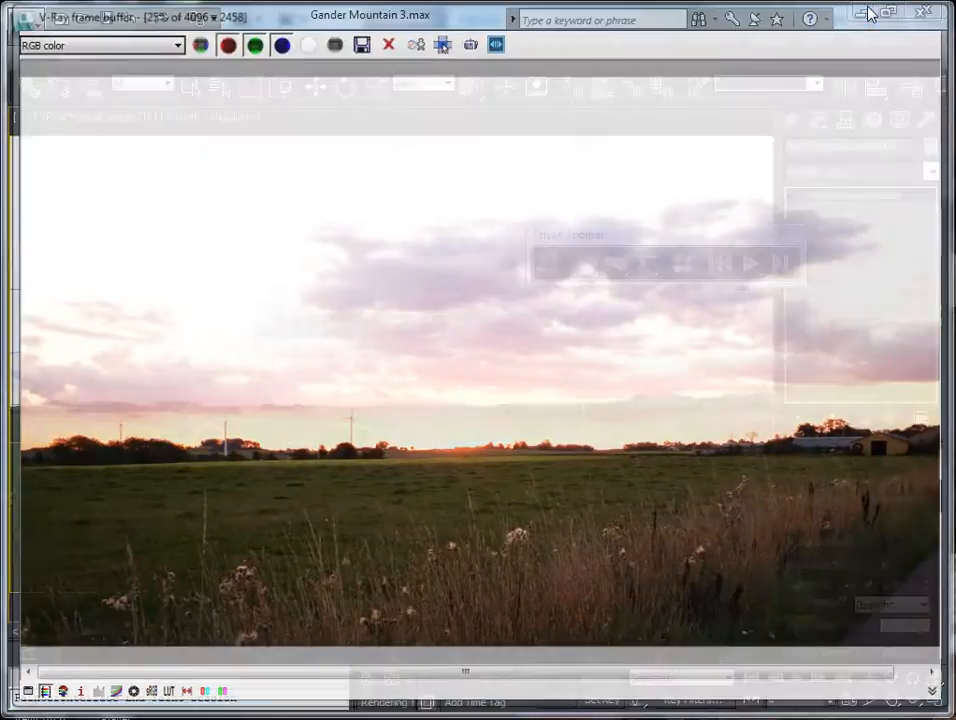
{"action": "left_click", "coordinate": [538, 40]}
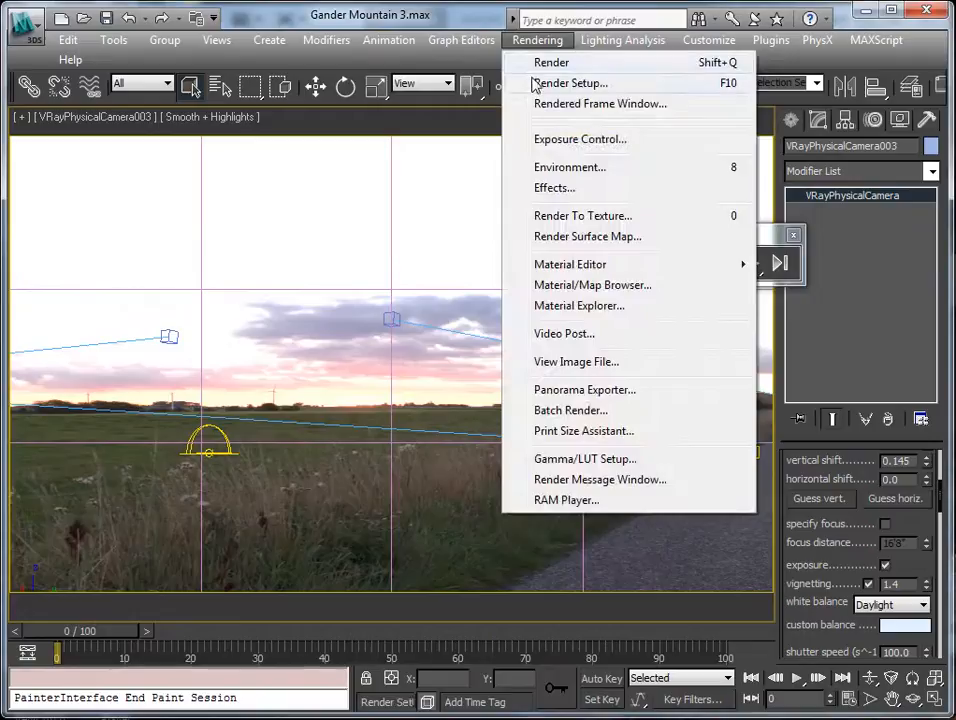
Review the V-Ray Frame buffer and Color mapping rollouts in Render Setup, then move to Photoshop.
{"action": "left_click", "coordinate": [570, 84]}
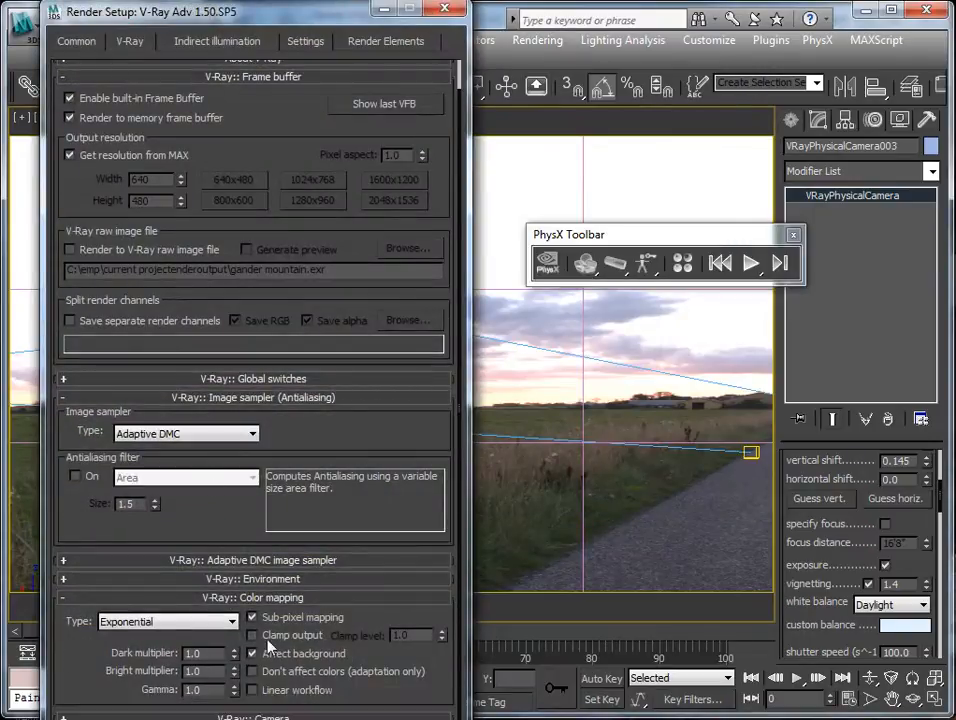
{"action": "left_click", "coordinate": [252, 652]}
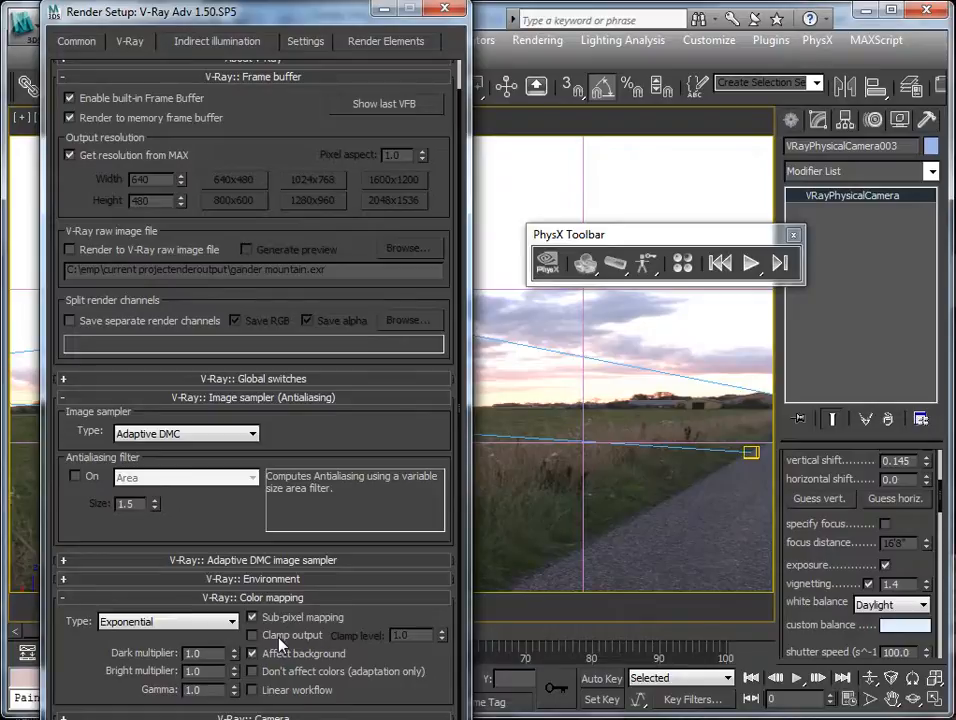
{"action": "left_click", "coordinate": [444, 8]}
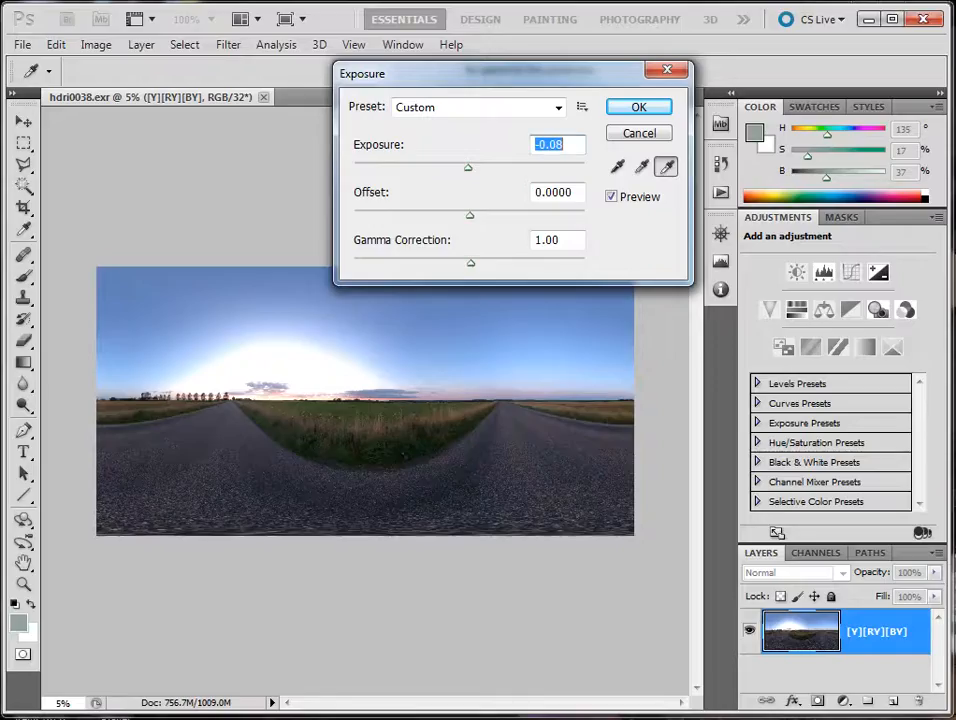
{"action": "mouse_move", "coordinate": [480, 176]}
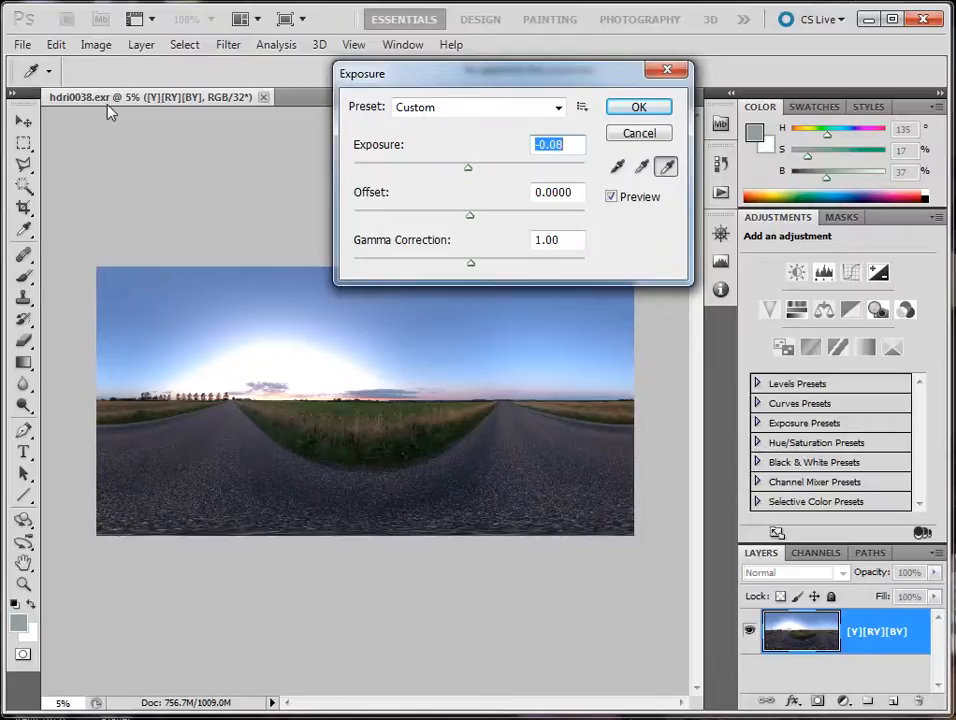
{"action": "left_click_drag", "start_coordinate": [468, 168], "coordinate": [462, 170]}
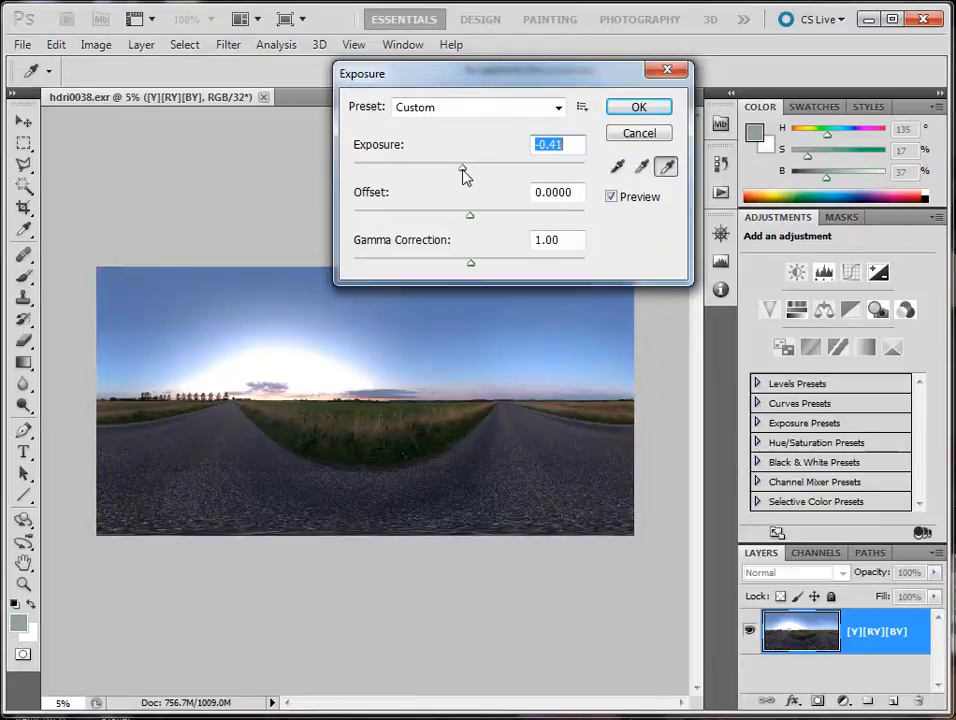
{"action": "left_click_drag", "start_coordinate": [464, 168], "coordinate": [422, 168]}
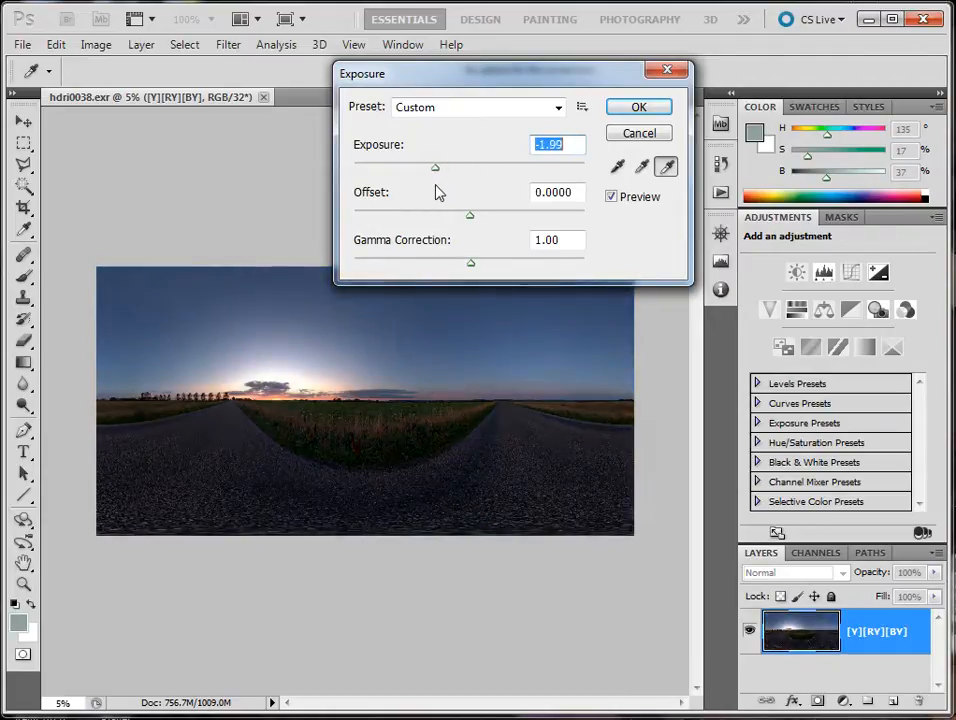
{"action": "left_click_drag", "start_coordinate": [436, 168], "coordinate": [468, 168]}
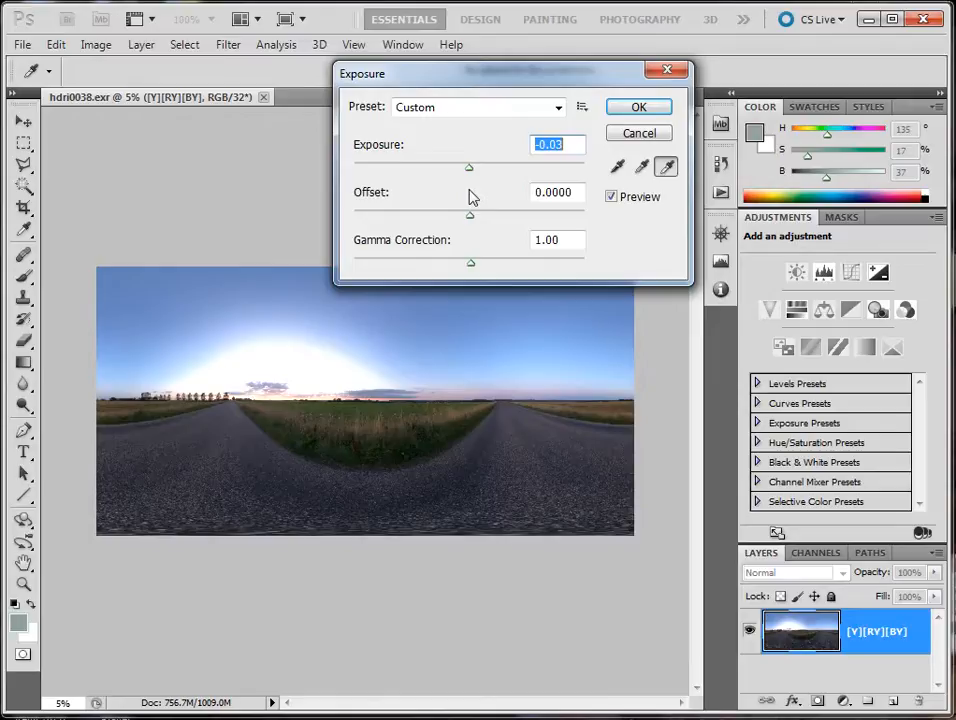
{"action": "mouse_move", "coordinate": [518, 310]}
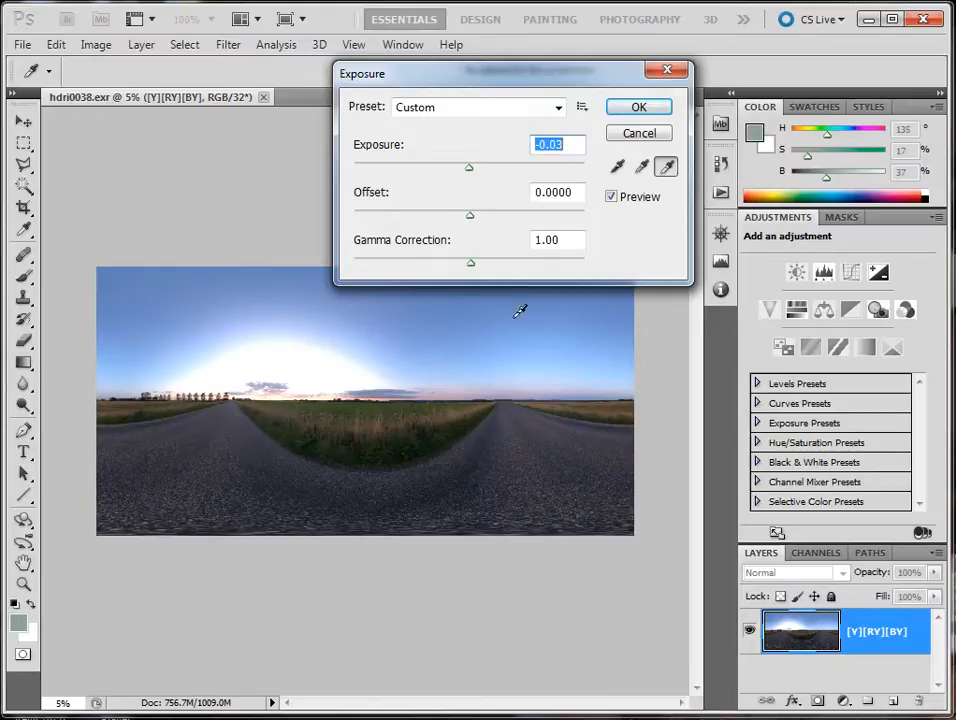
{"action": "mouse_move", "coordinate": [494, 290]}
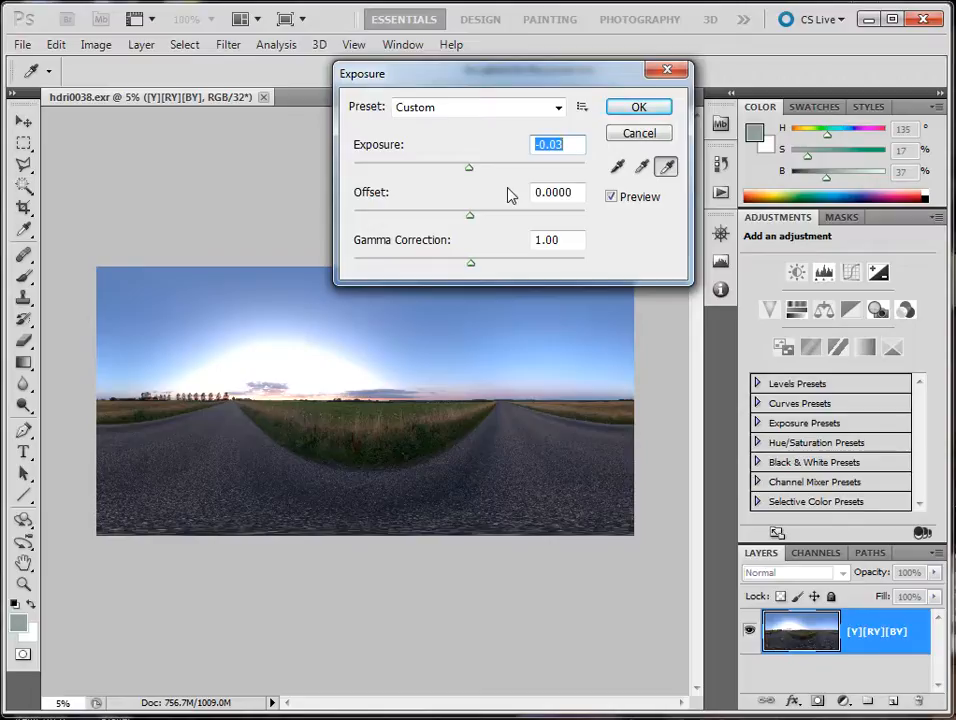
{"action": "mouse_move", "coordinate": [68, 100]}
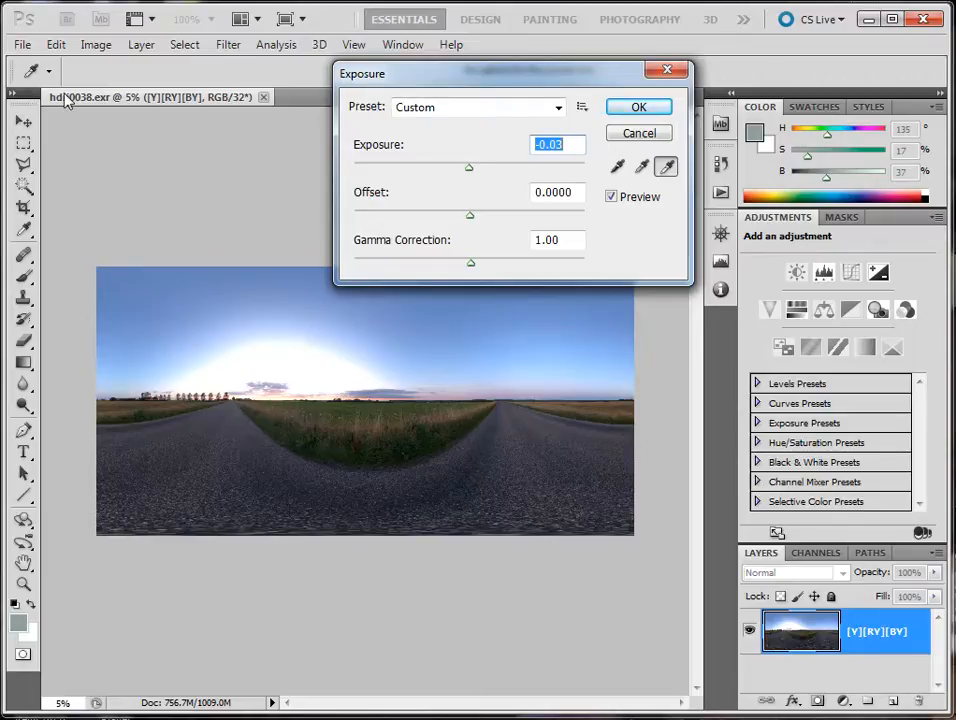
{"action": "left_click_drag", "start_coordinate": [468, 168], "coordinate": [452, 168]}
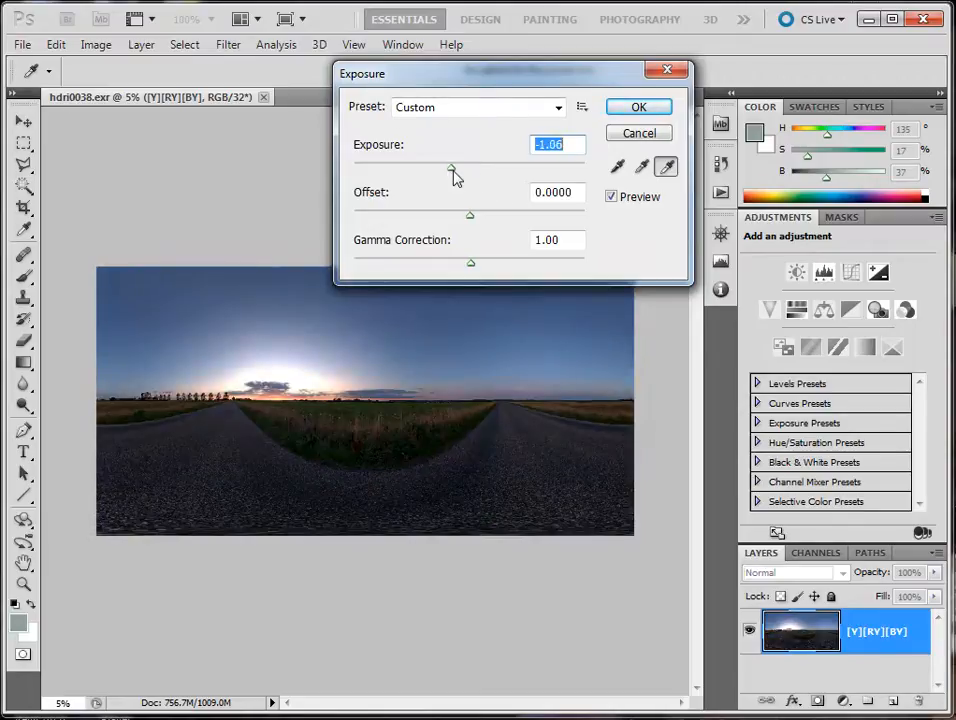
{"action": "left_click_drag", "start_coordinate": [452, 168], "coordinate": [464, 168]}
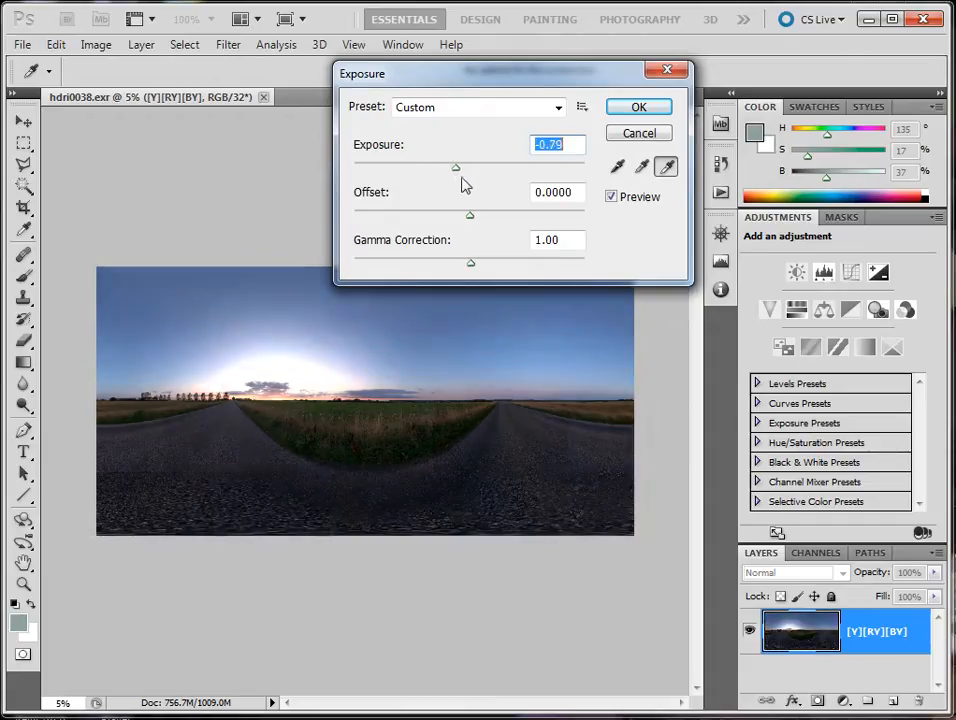
{"action": "left_click_drag", "start_coordinate": [456, 168], "coordinate": [470, 168]}
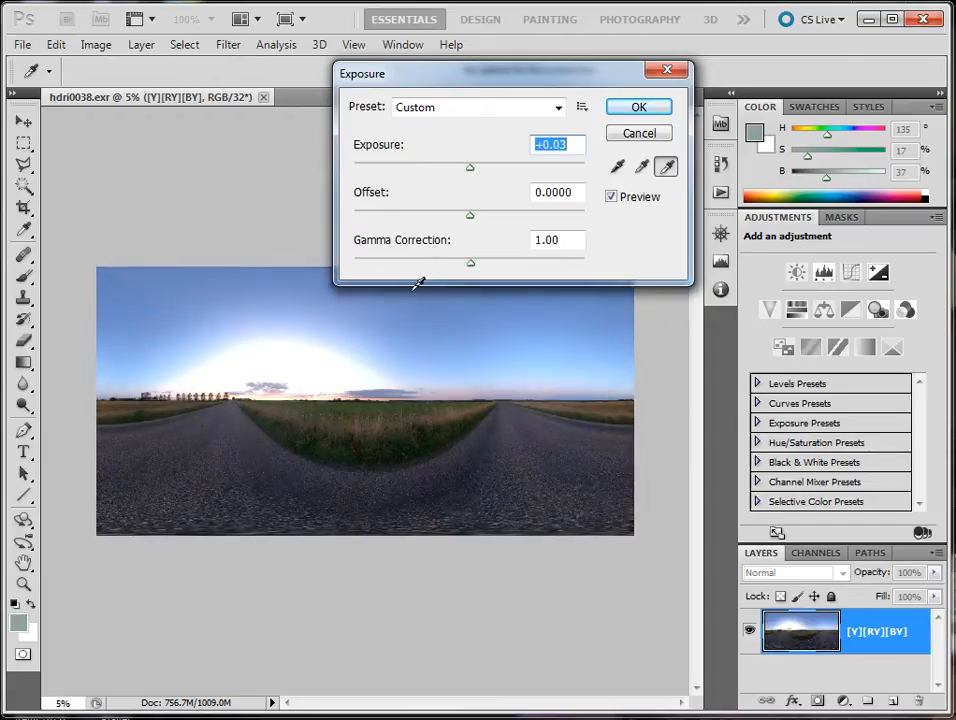